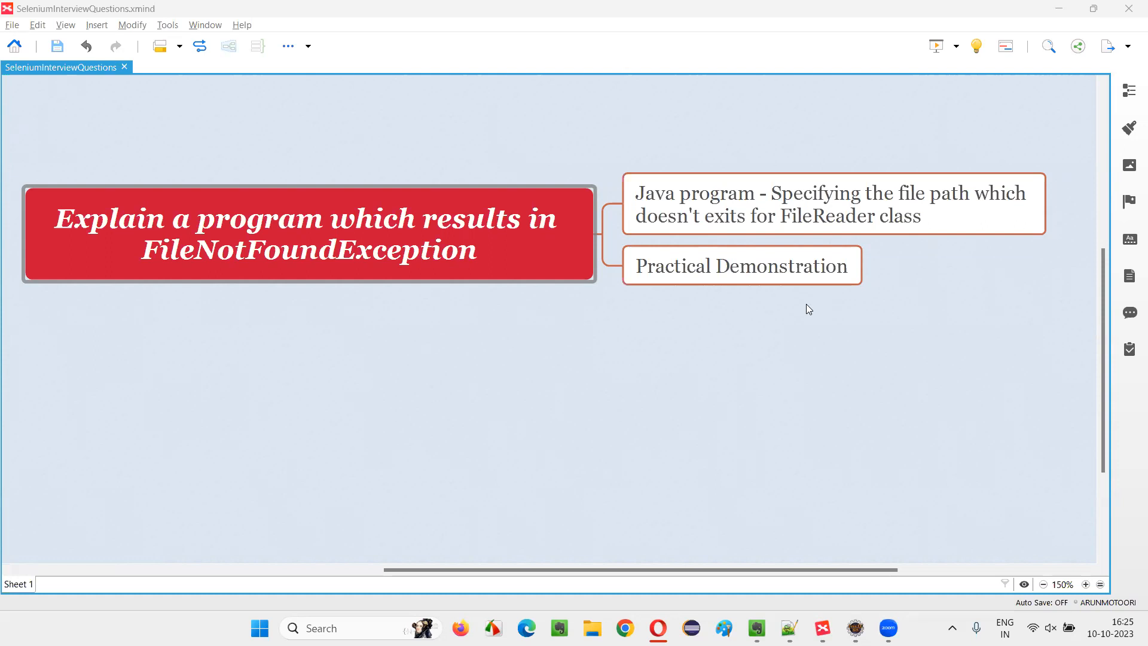
Review the central FileNotFoundException topic and the Java program subtopic, then move to the empty Demo class.
left_click(307, 234)
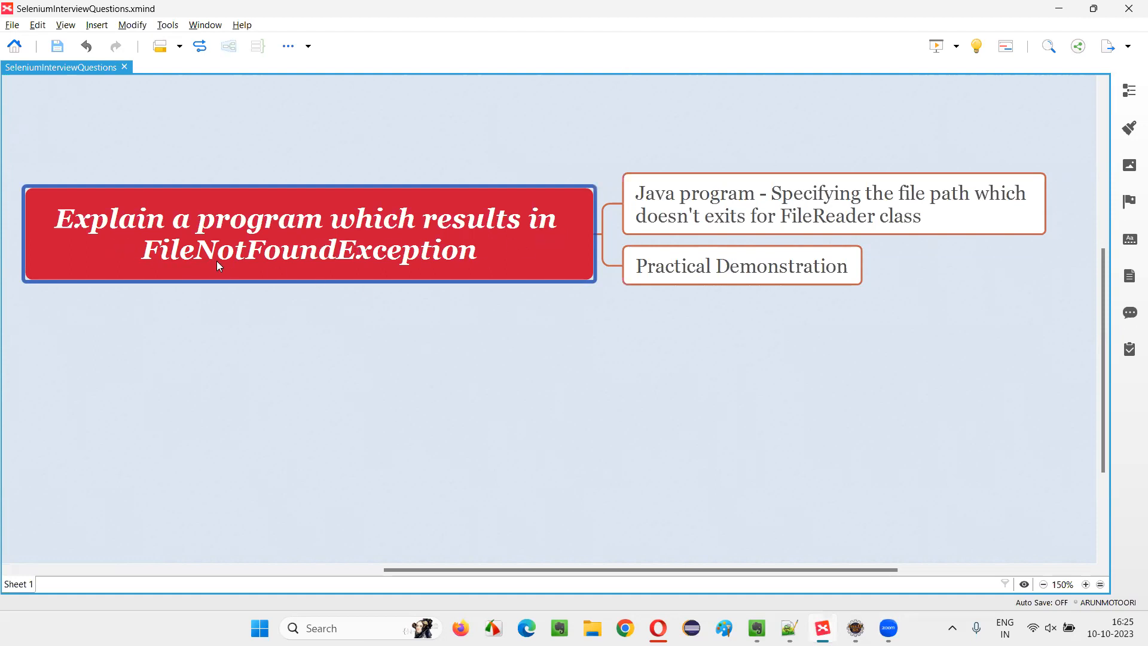
mouse_move(421, 268)
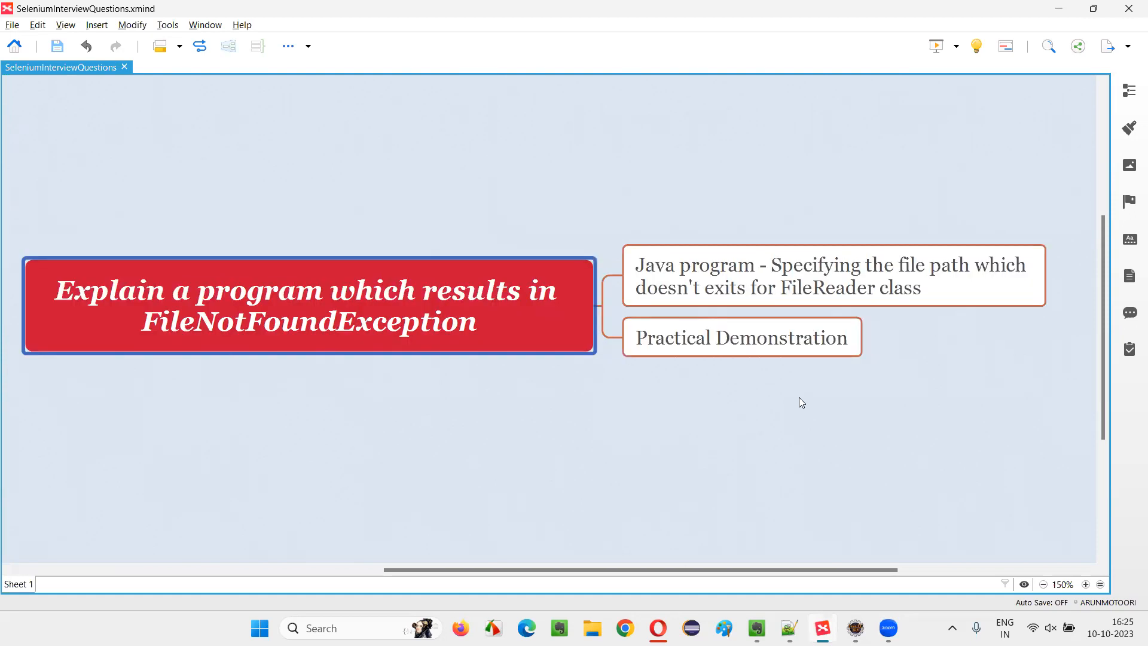
left_click(833, 275)
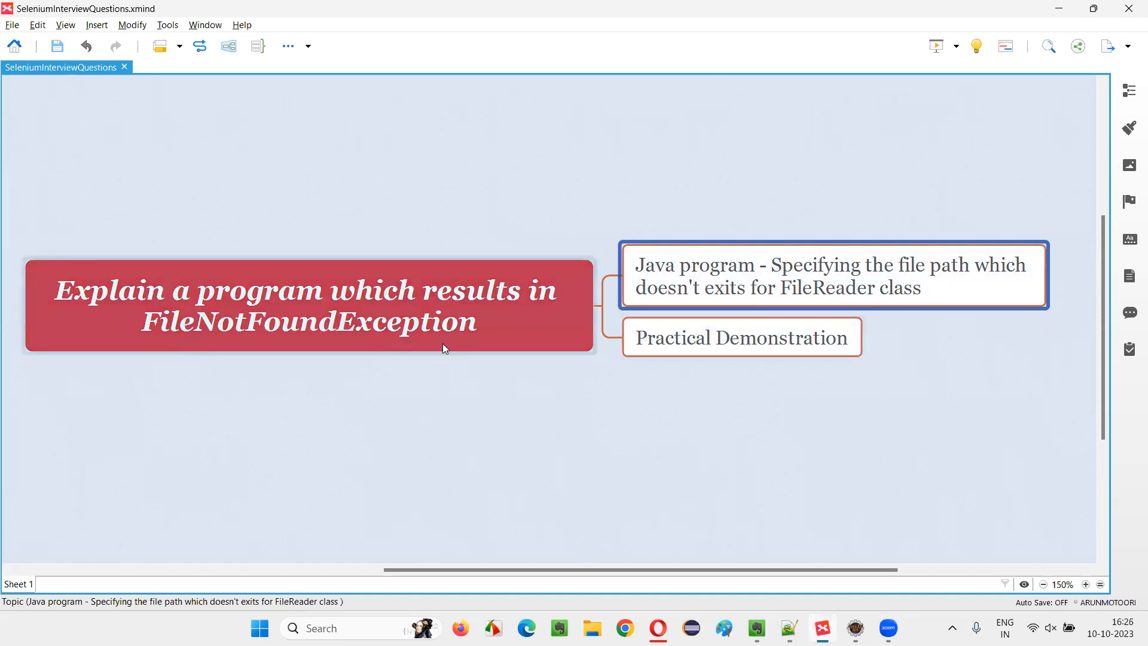
mouse_move(889, 273)
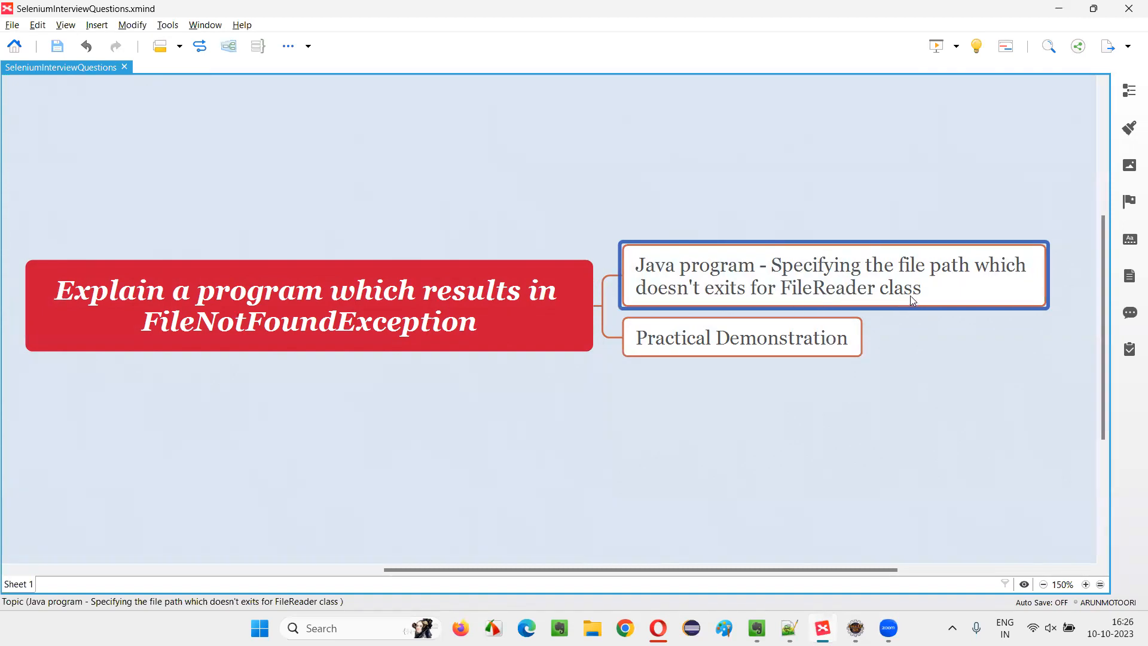
left_click(740, 337)
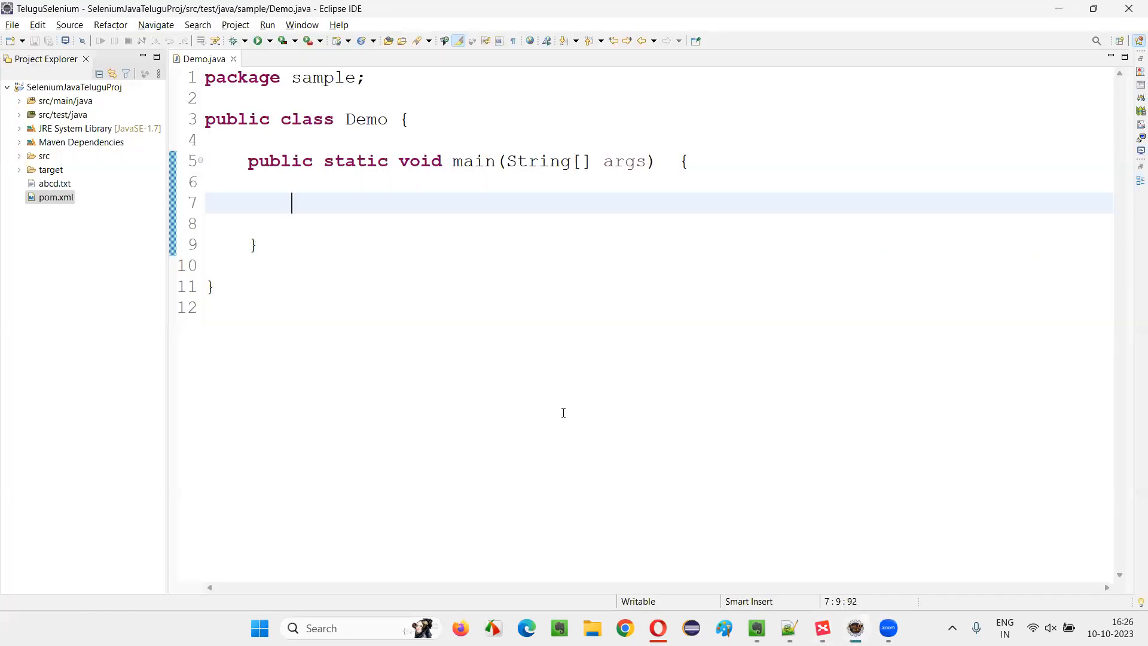
mouse_move(352, 224)
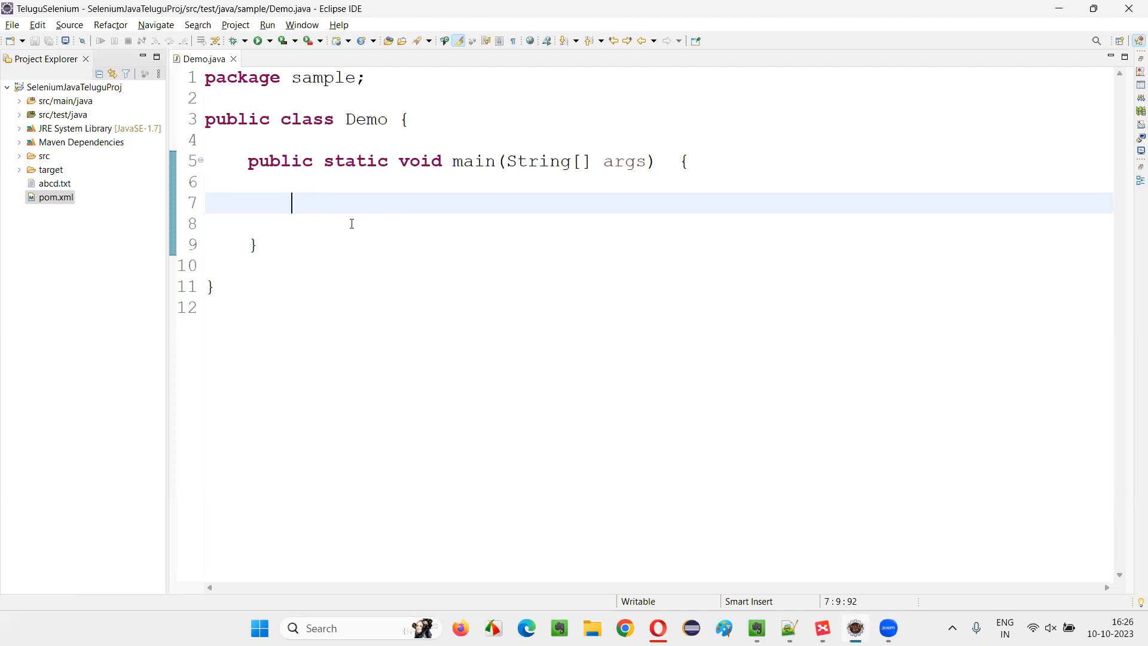
Add new FileReader(); in main and import java.io.FileReader via Quick Fix.
type("new Fi")
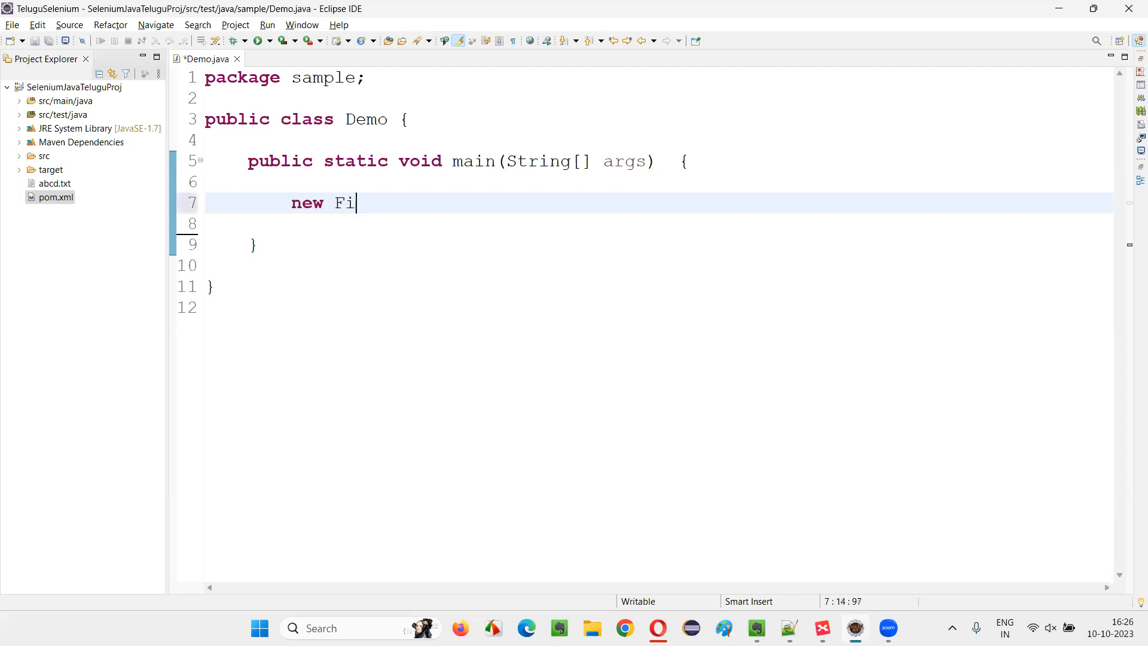
type("leReader")
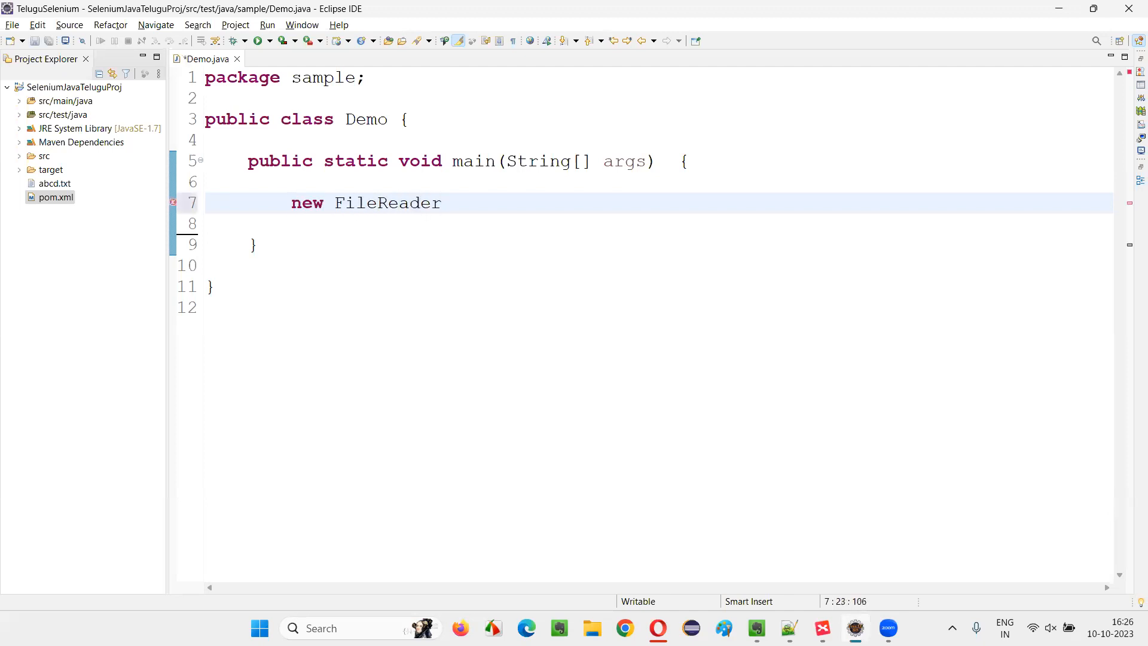
type("();")
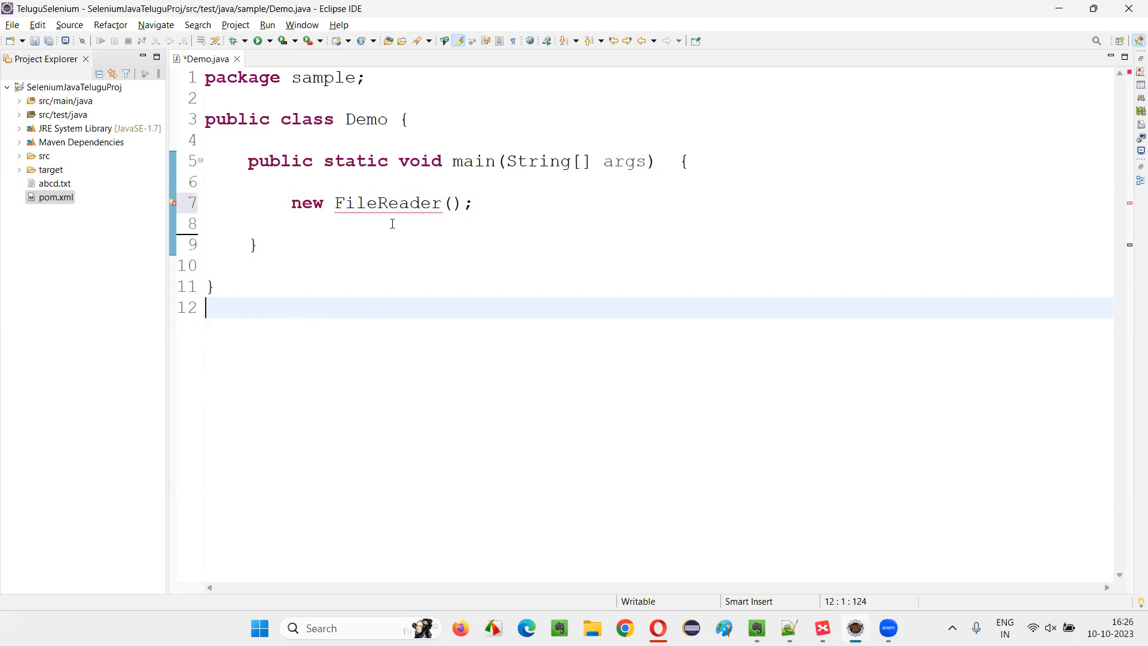
left_click(388, 203)
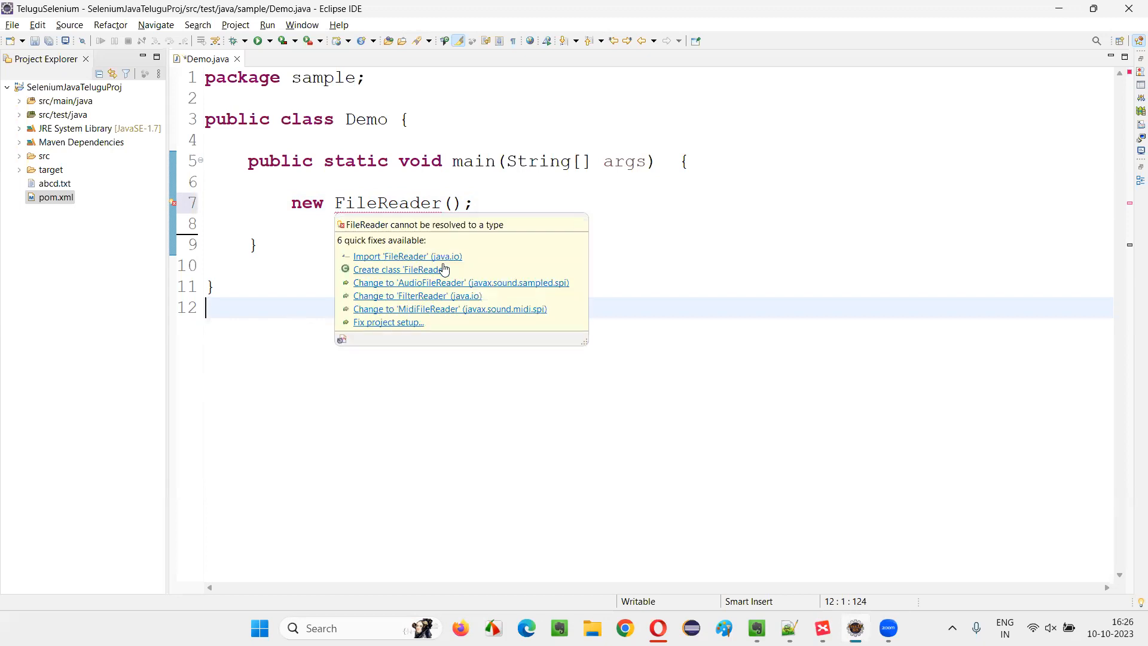
left_click(407, 256)
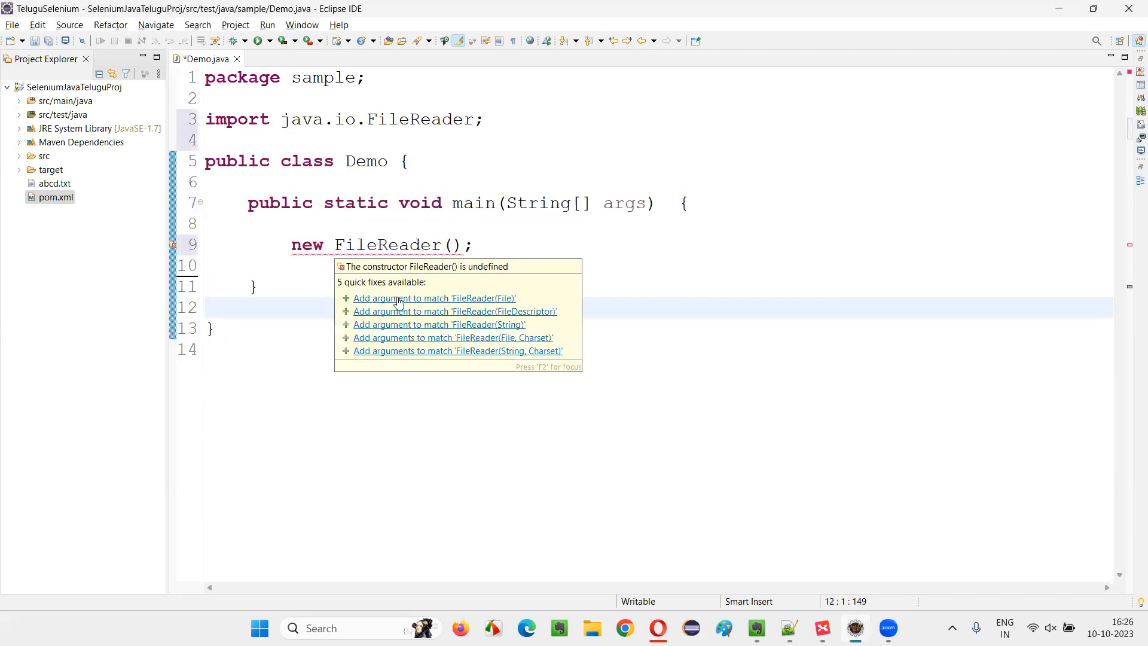
mouse_move(505, 306)
type("\"")
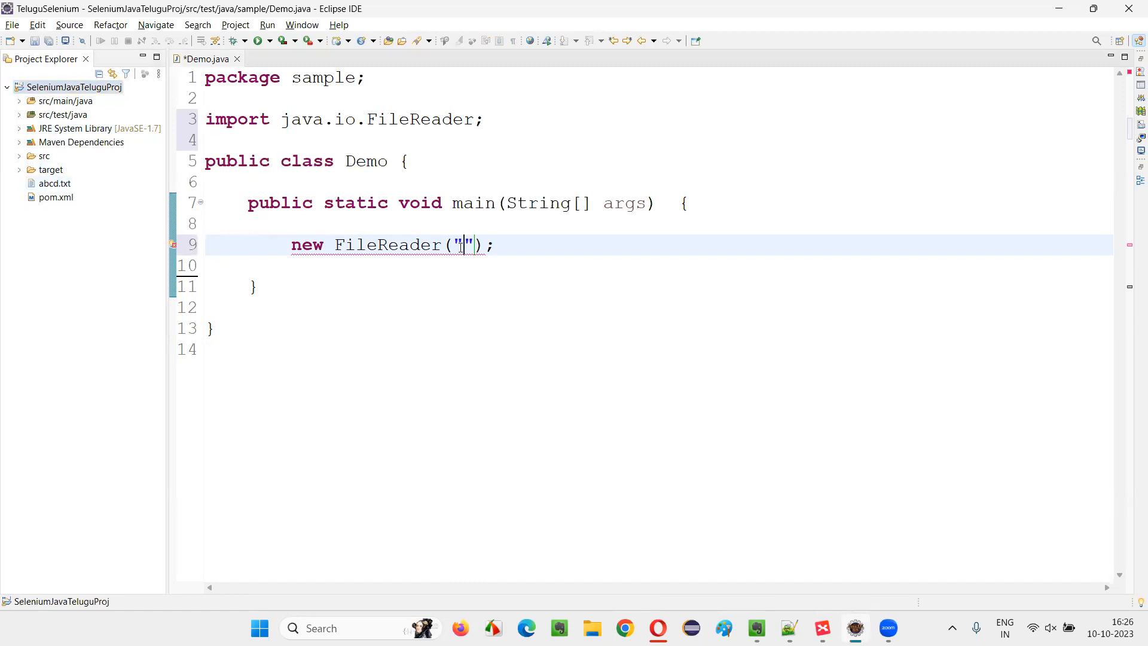
Make the statement FileReader fr = new FileReader("abcd.txt") with fr declared as a local variable.
type("abcd.txt")
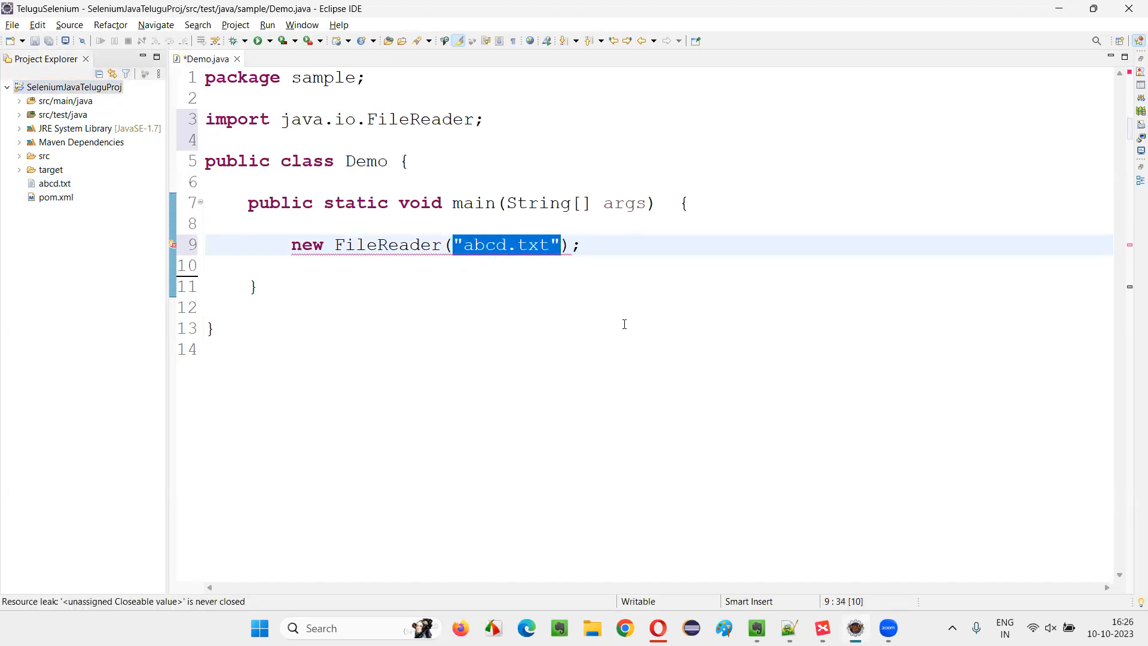
left_click(560, 244)
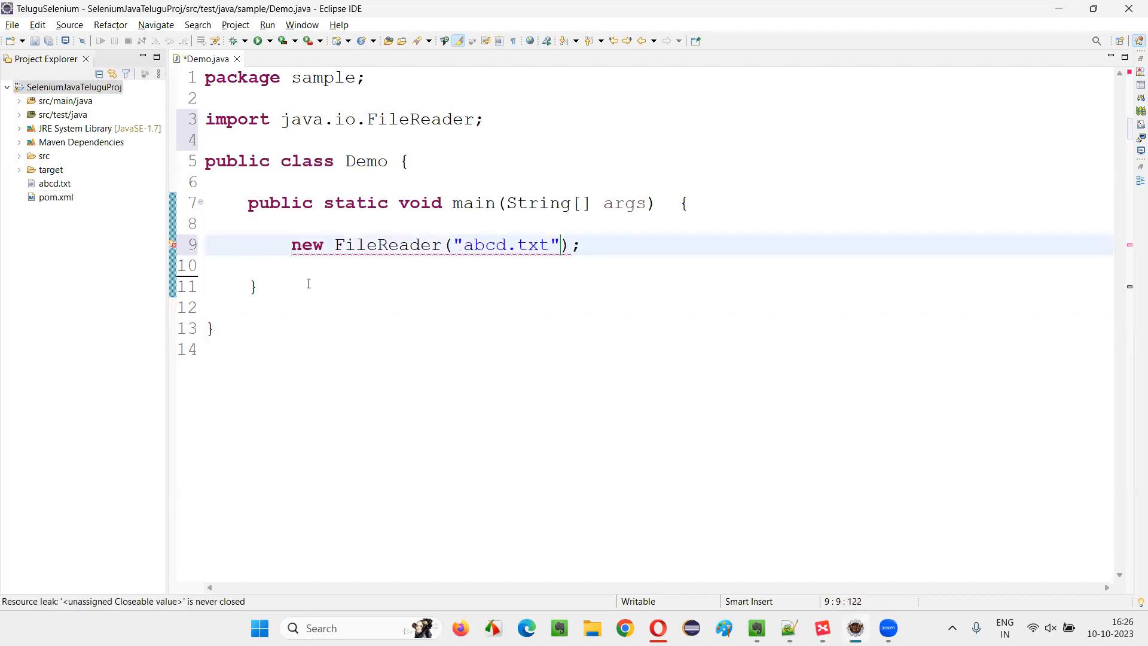
type("fr =")
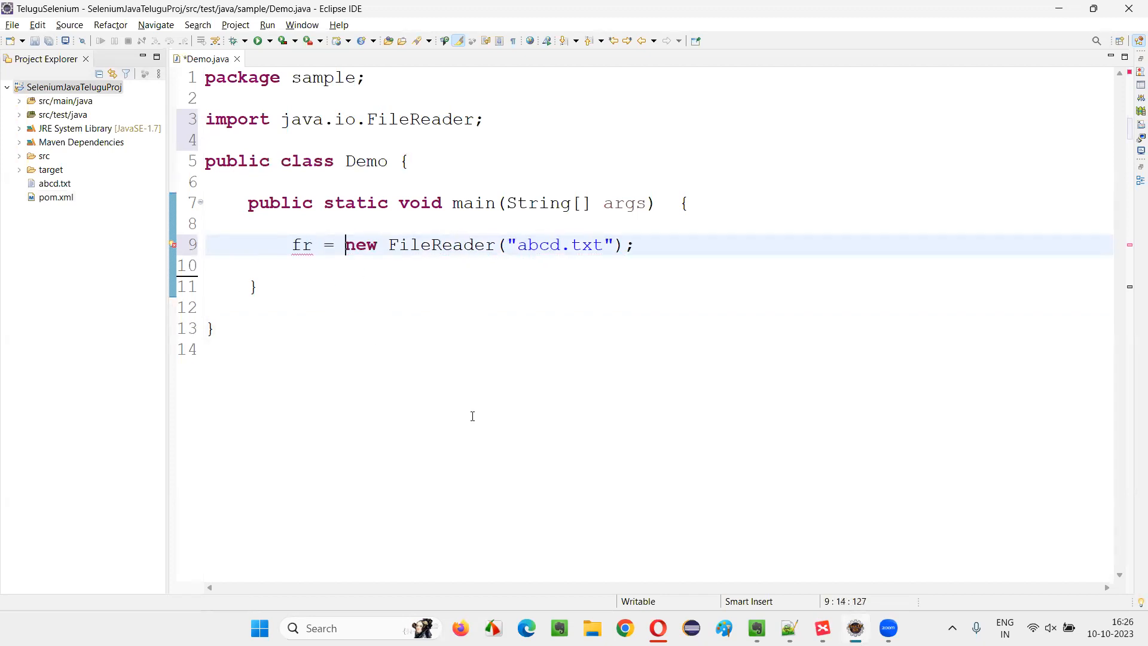
double_click(441, 244)
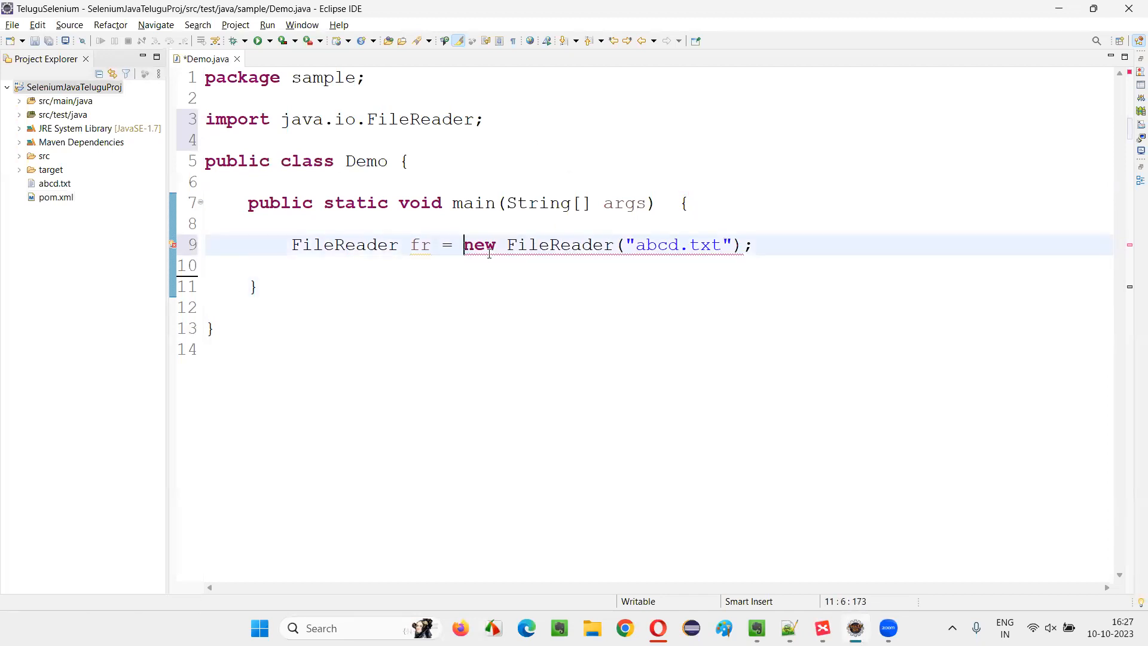
double_click(651, 244)
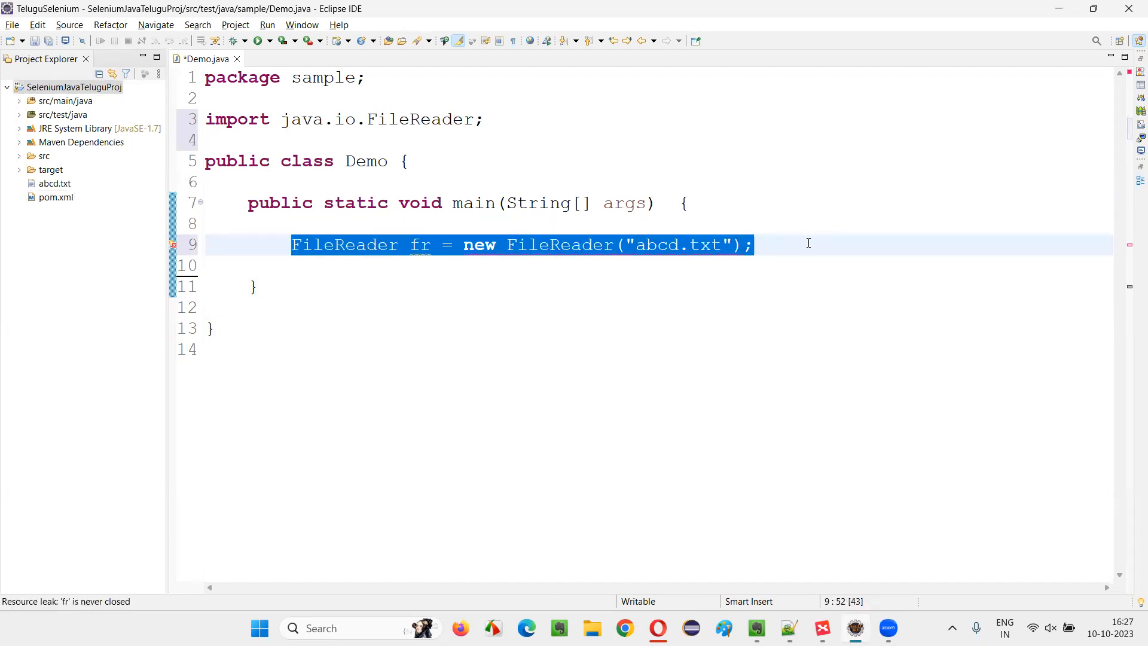
left_click(213, 328)
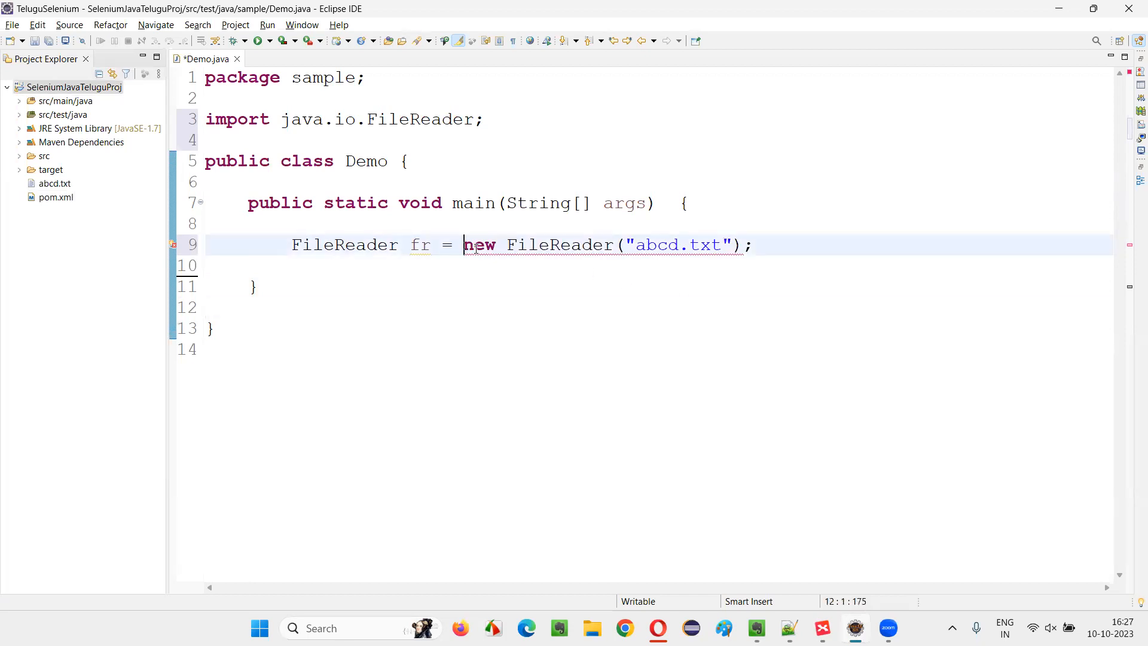
Declare throws FileNotFoundException on main and print "End of the program" after the FileReader.
double_click(478, 244)
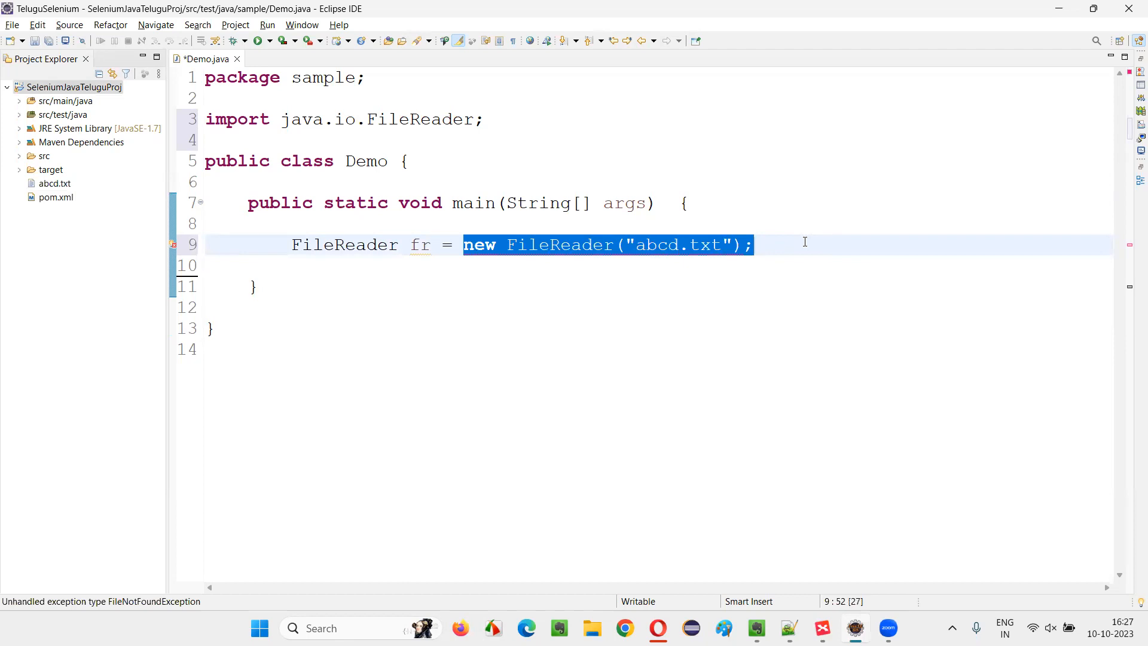
left_click(212, 328)
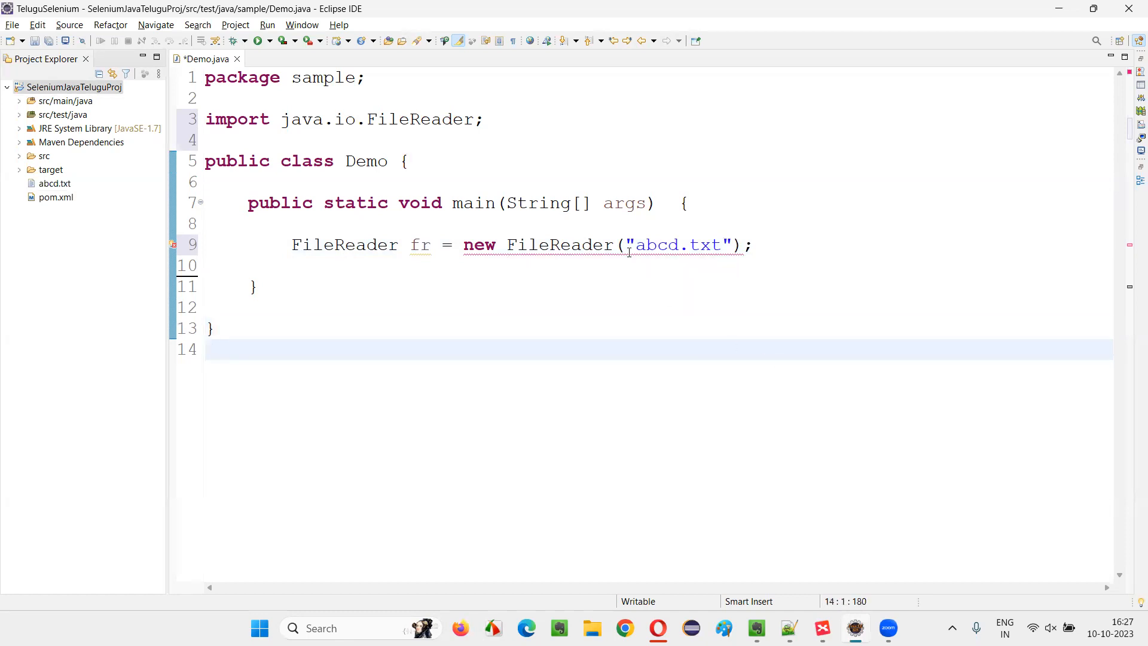
type("throws FileNotFoundException")
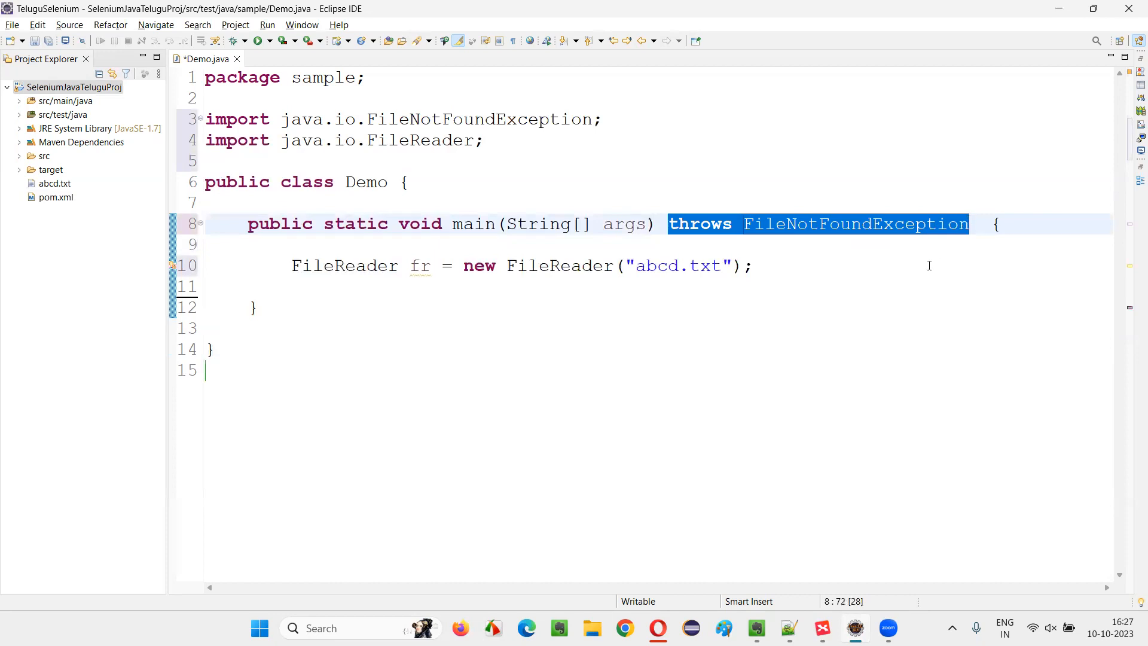
mouse_move(830, 283)
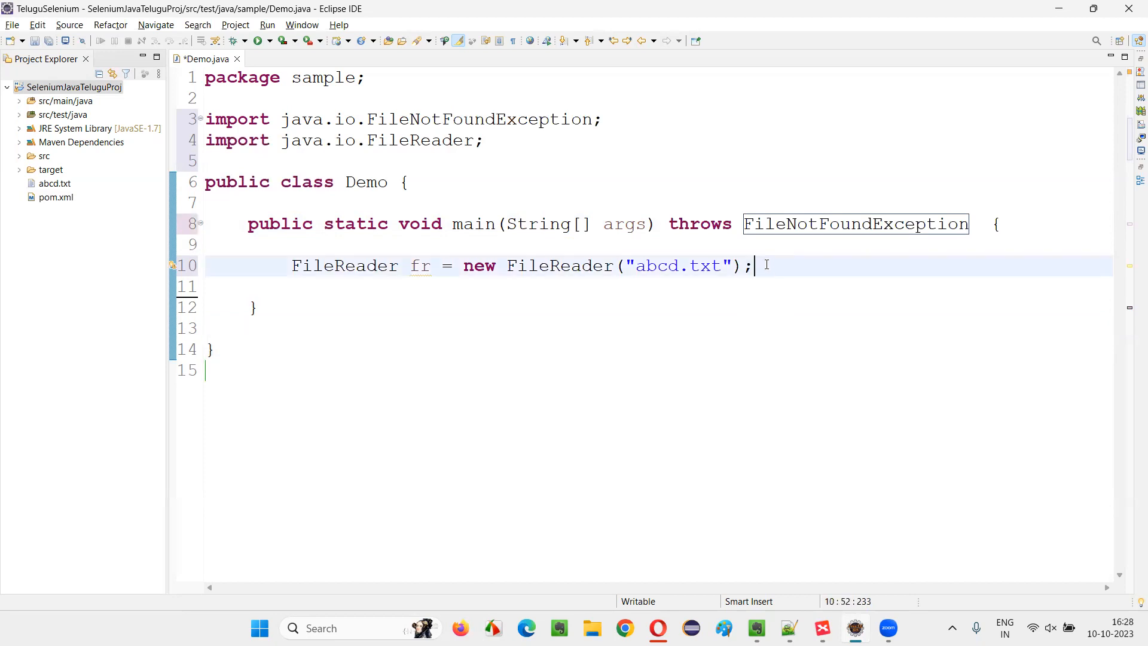
type("Sysout")
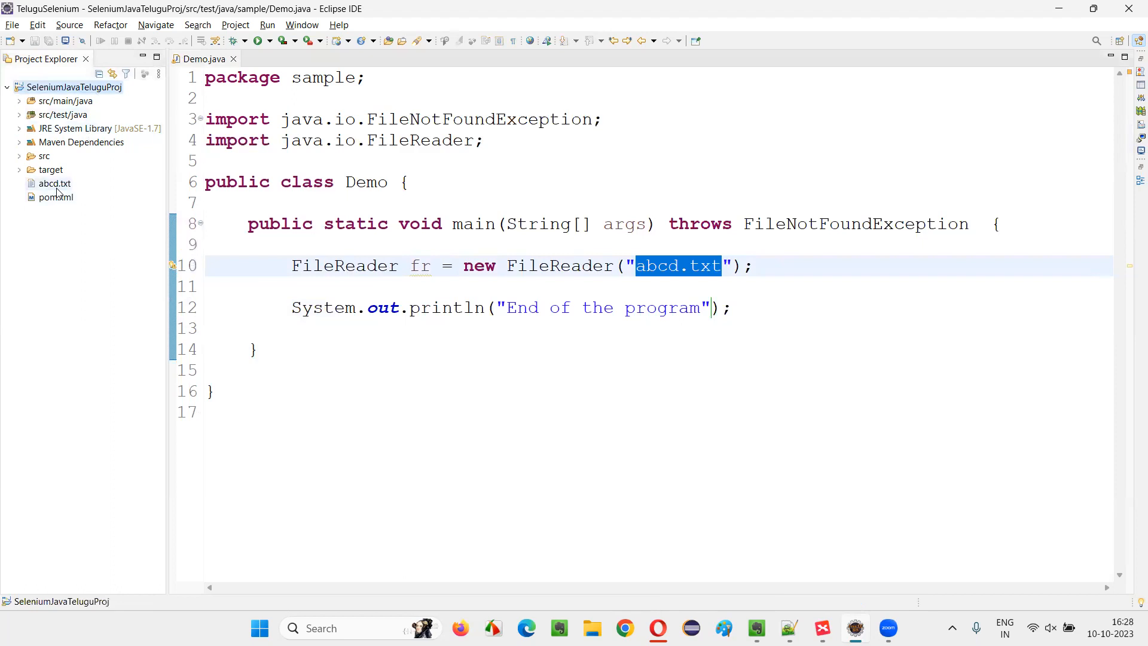
Run Demo as a Java application with the abcd.txt path.
left_click(256, 349)
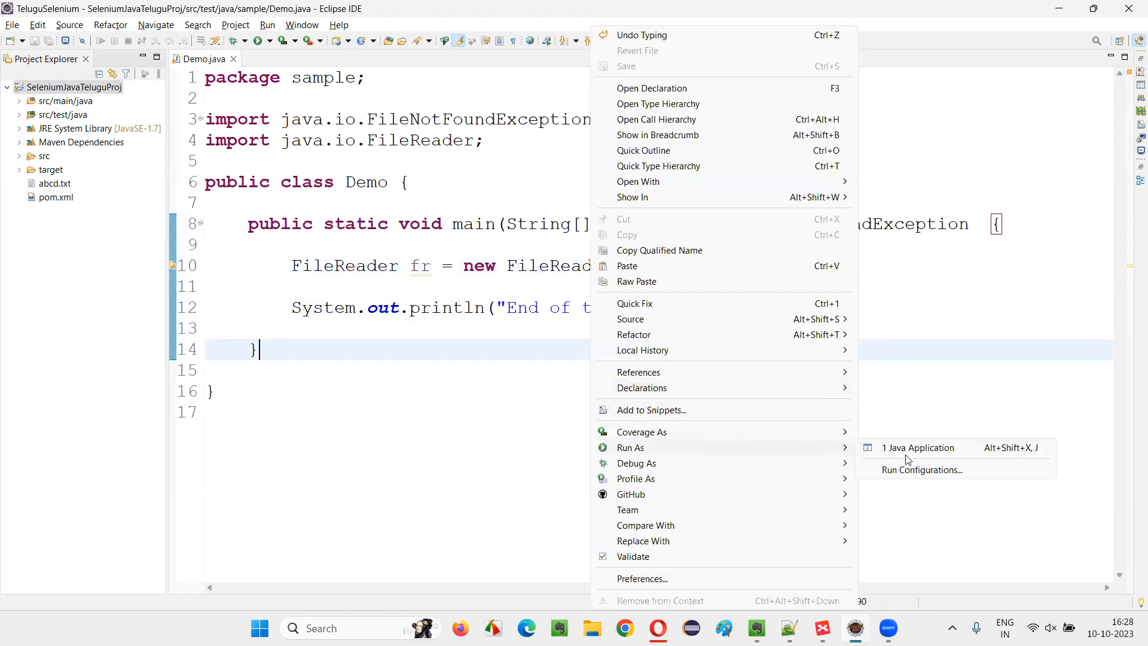
left_click(917, 447)
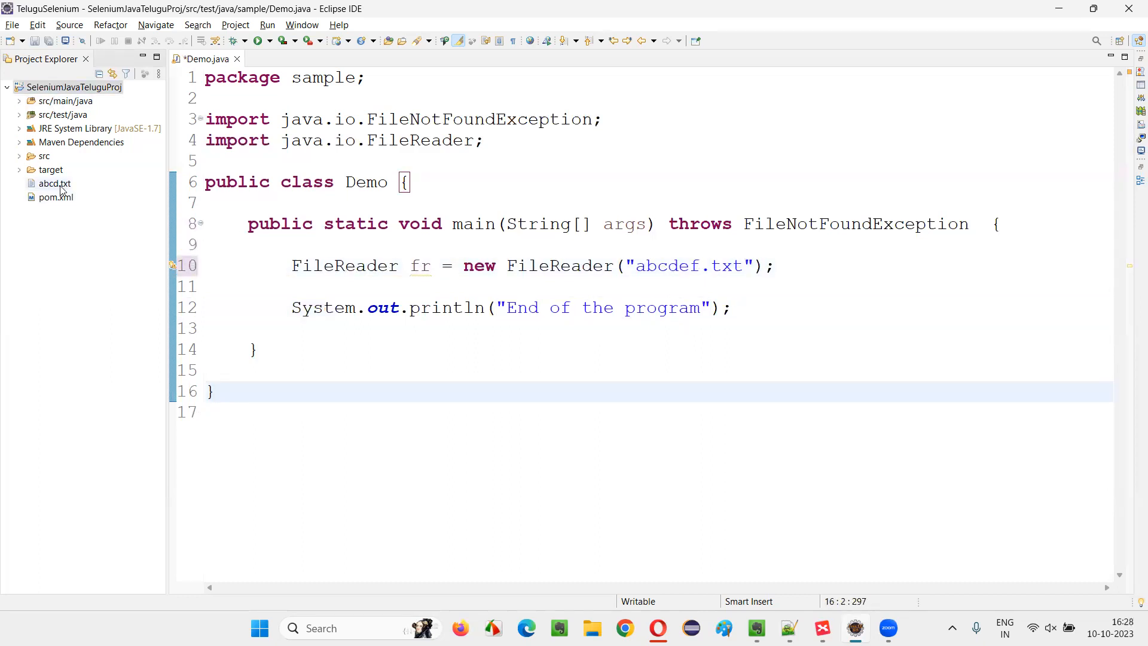
Highlight the throws FileNotFoundException clause on main before the second run.
double_click(693, 265)
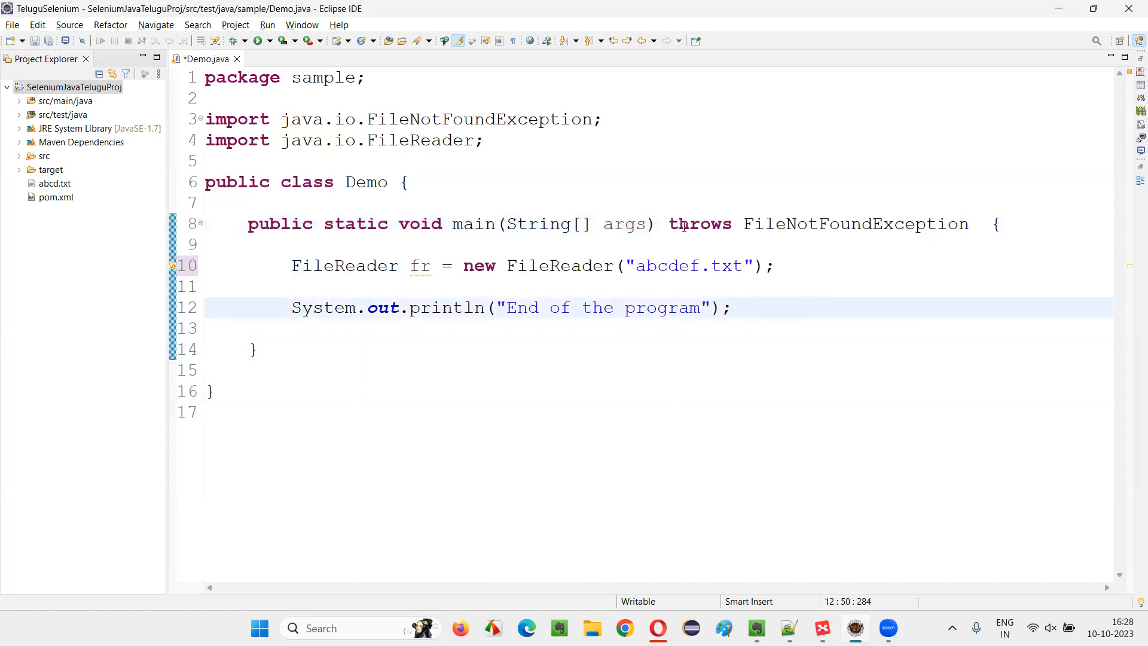
left_click_drag(668, 223, 967, 223)
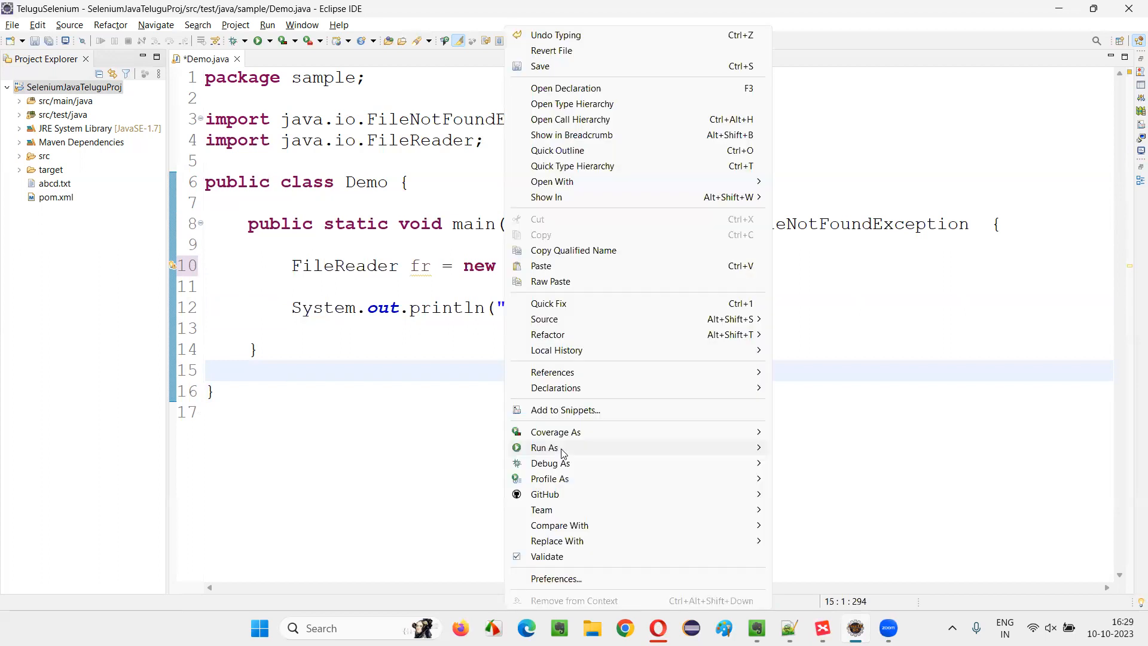
Run Demo as a Java application on the abcdef.txt path, saving when prompted.
left_click(544, 447)
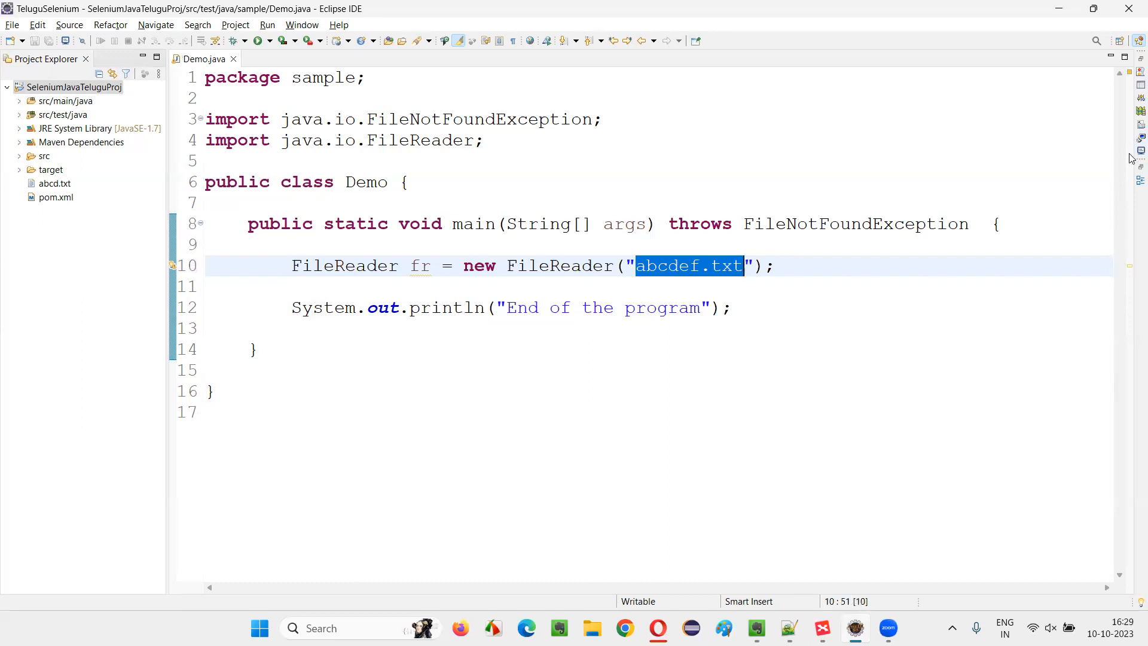
left_click(262, 40)
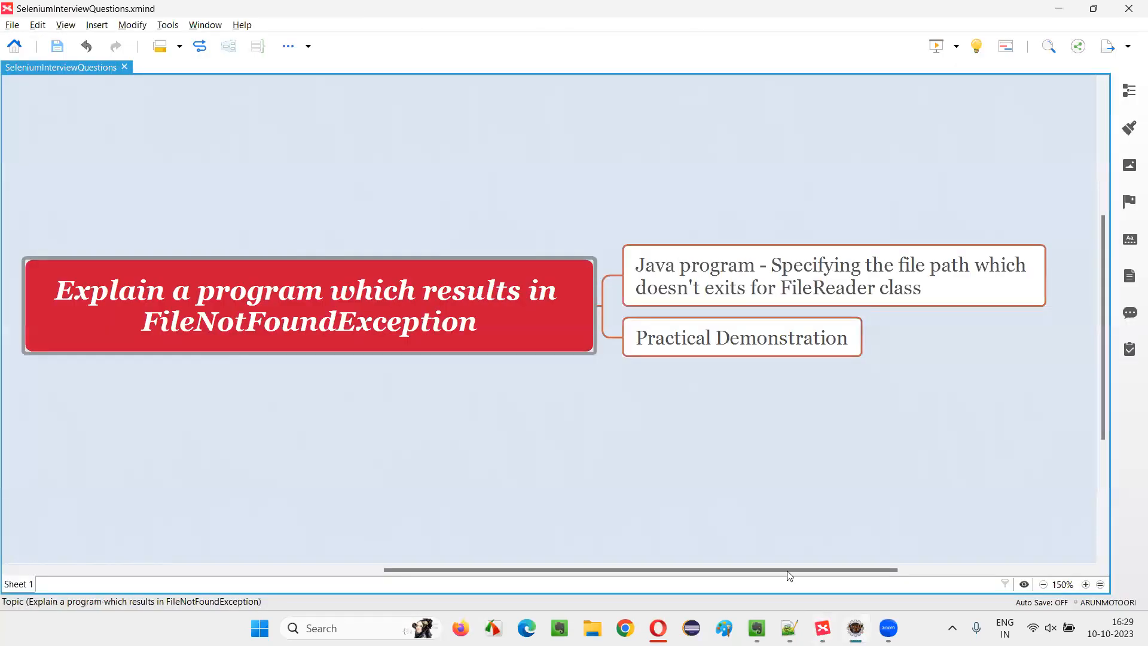
Select the central 'Explain a program which results in FileNotFoundException' topic in XMind.
left_click(307, 305)
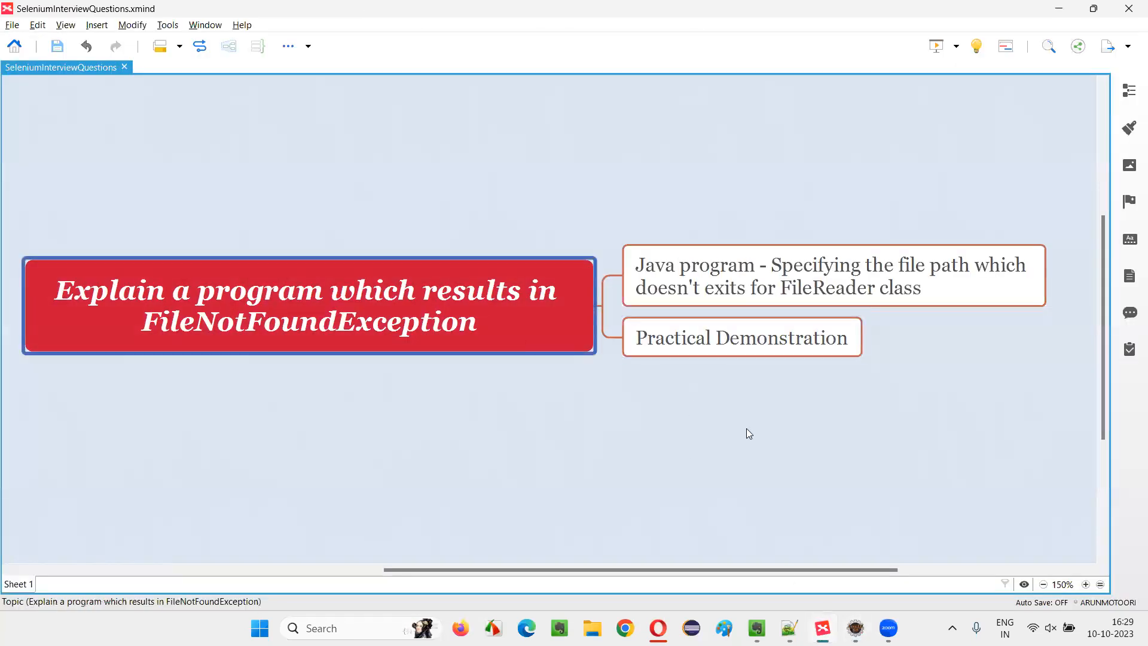